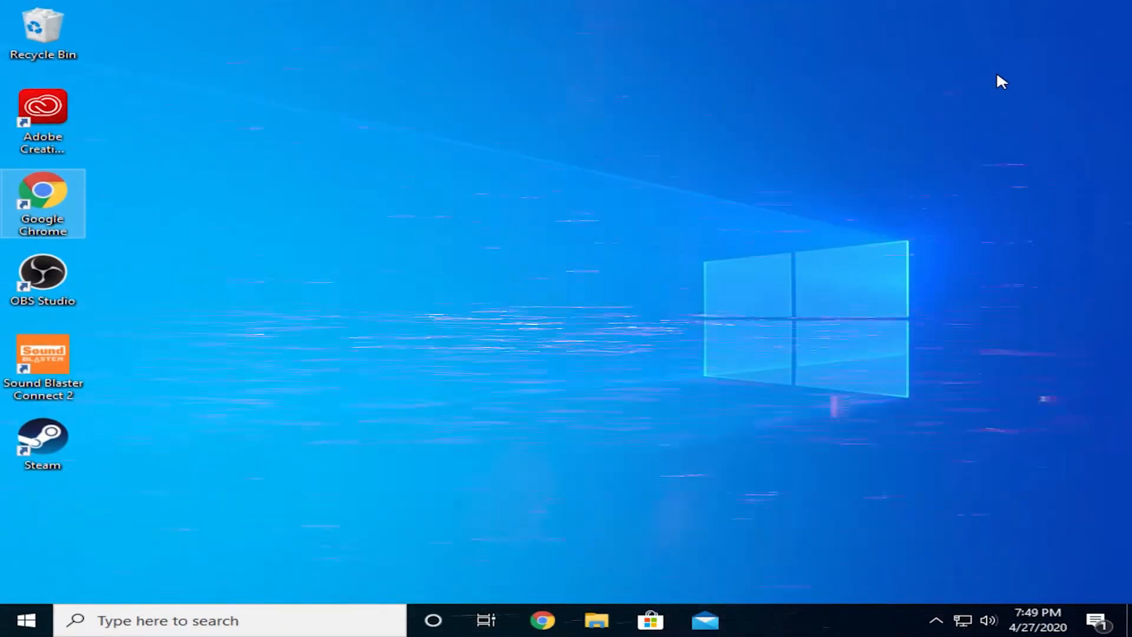
- Launch Google Chrome from the desktop shortcut
double_click(43, 204)
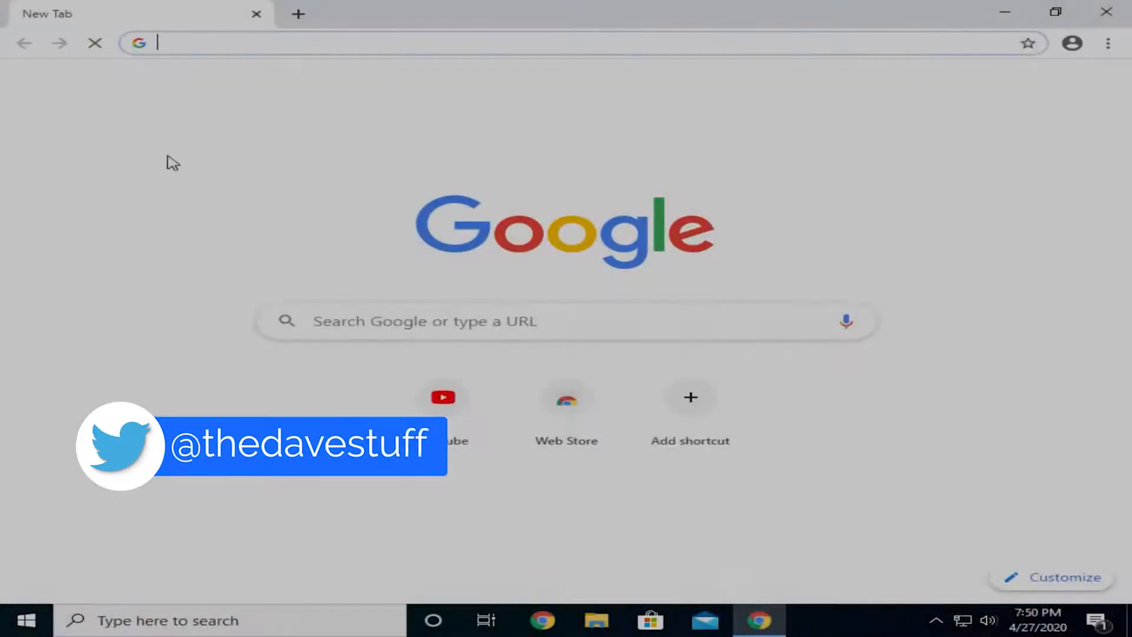
- Search Google for 'nvcleanstall' and open the TechPowerUp NVCleanstall v1.5.0 download result
text(nvcleanstall&rlz=1C1GCEB_enCA893CA893&oq=n&aqs=chrome.0.69i59l2j69i57j0j46j0j69i60l2.144...)
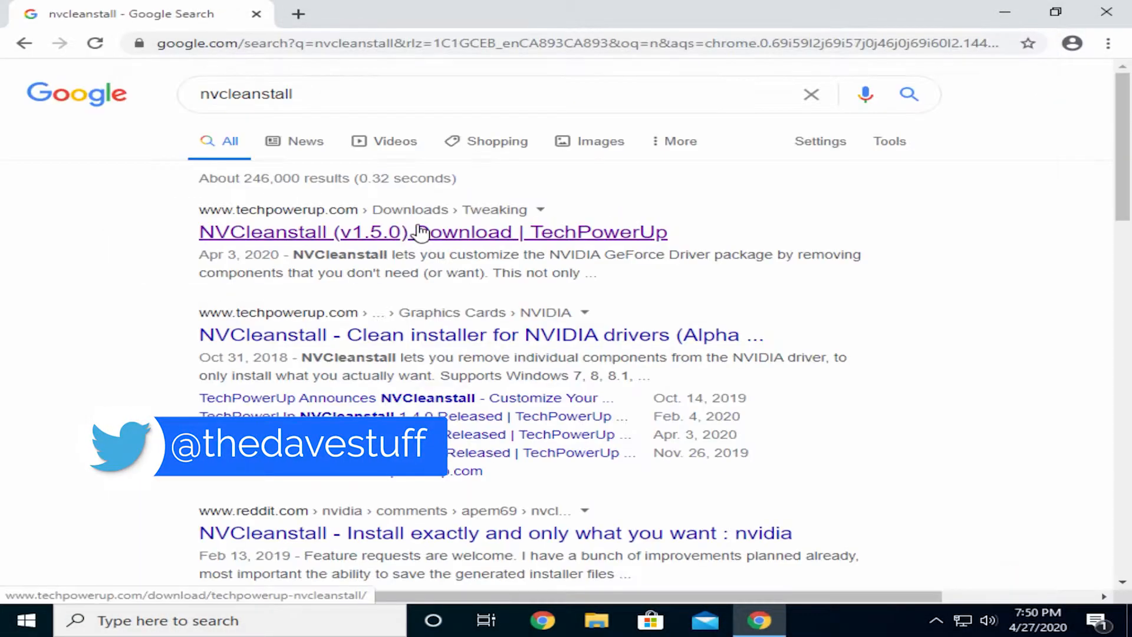
click(597, 620)
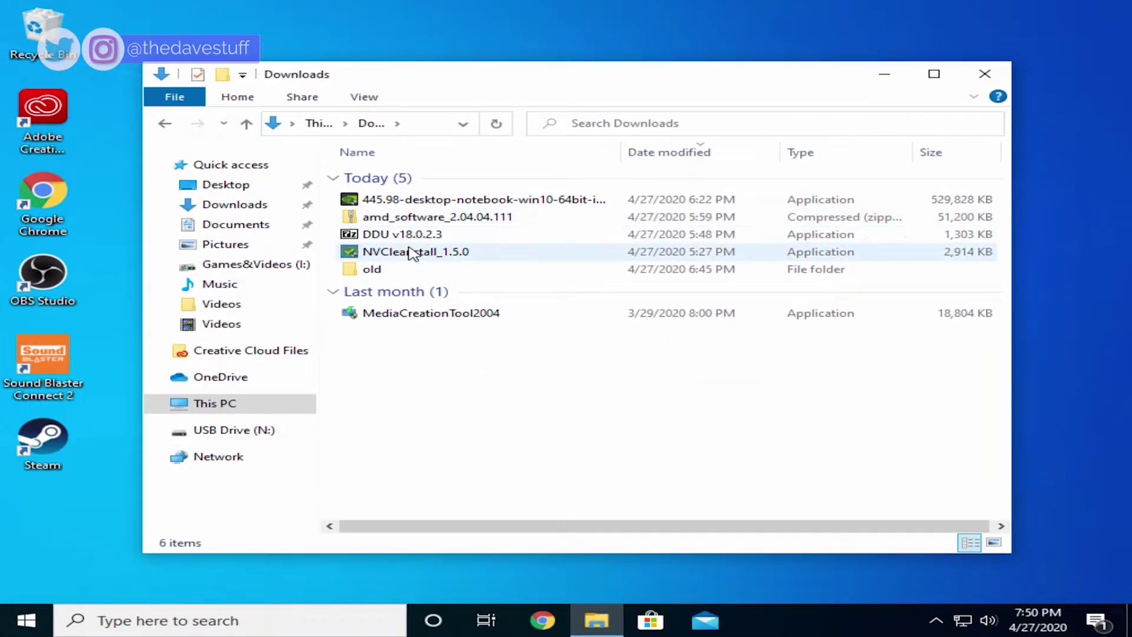
- Run NVCleanstall_1.5.0 from the Downloads folder
double_click(415, 252)
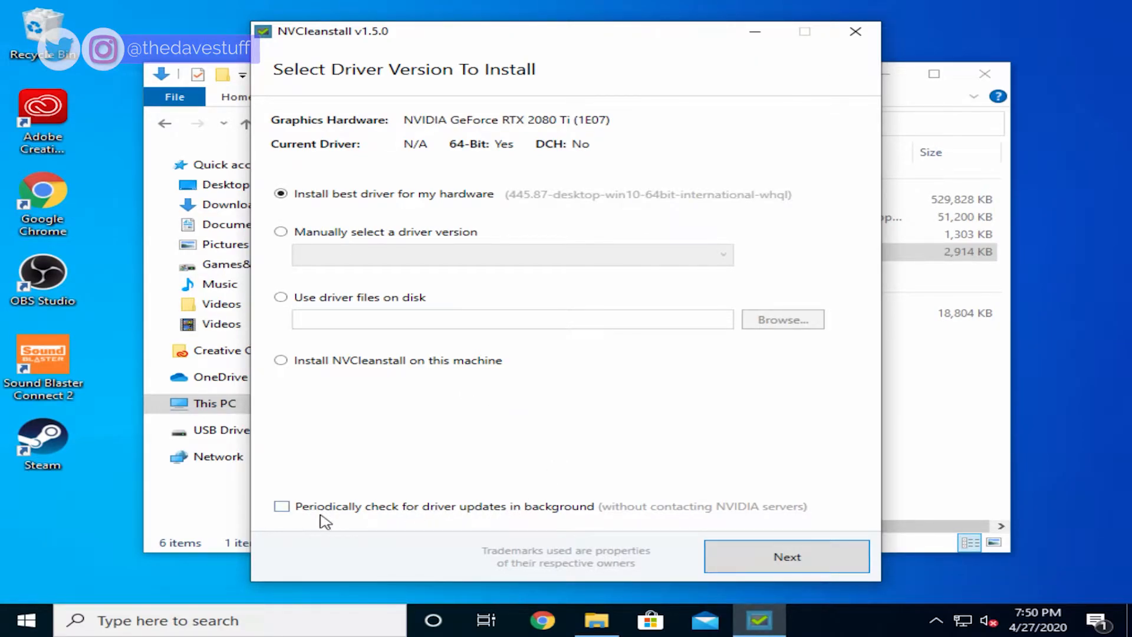
mouse_move(387, 524)
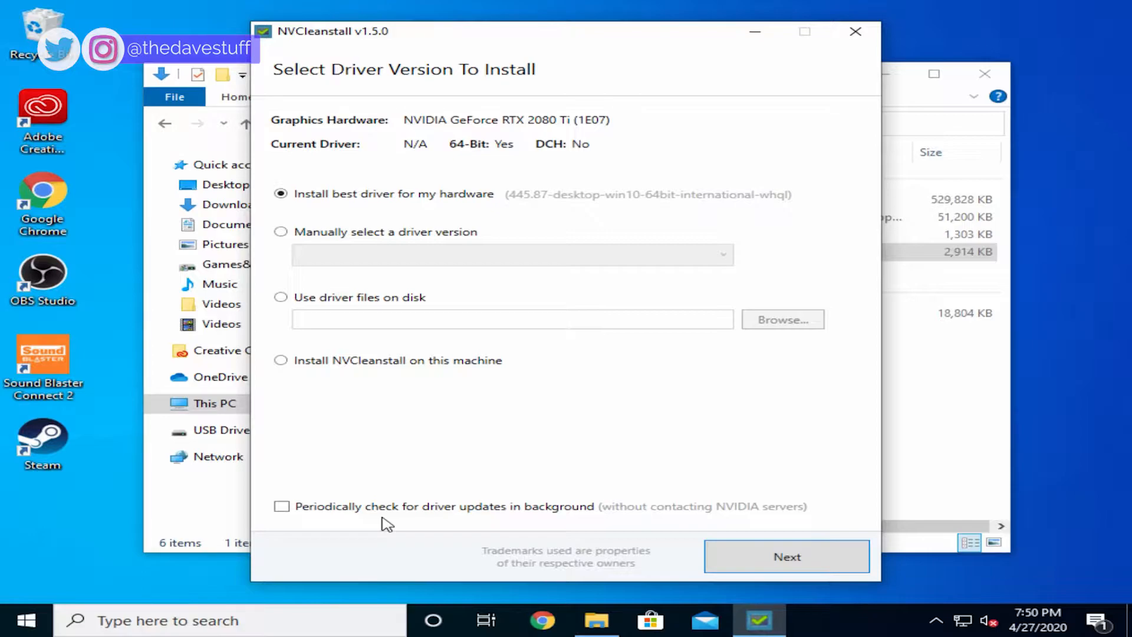
- Keep the best-driver option and proceed to component selection
click(786, 556)
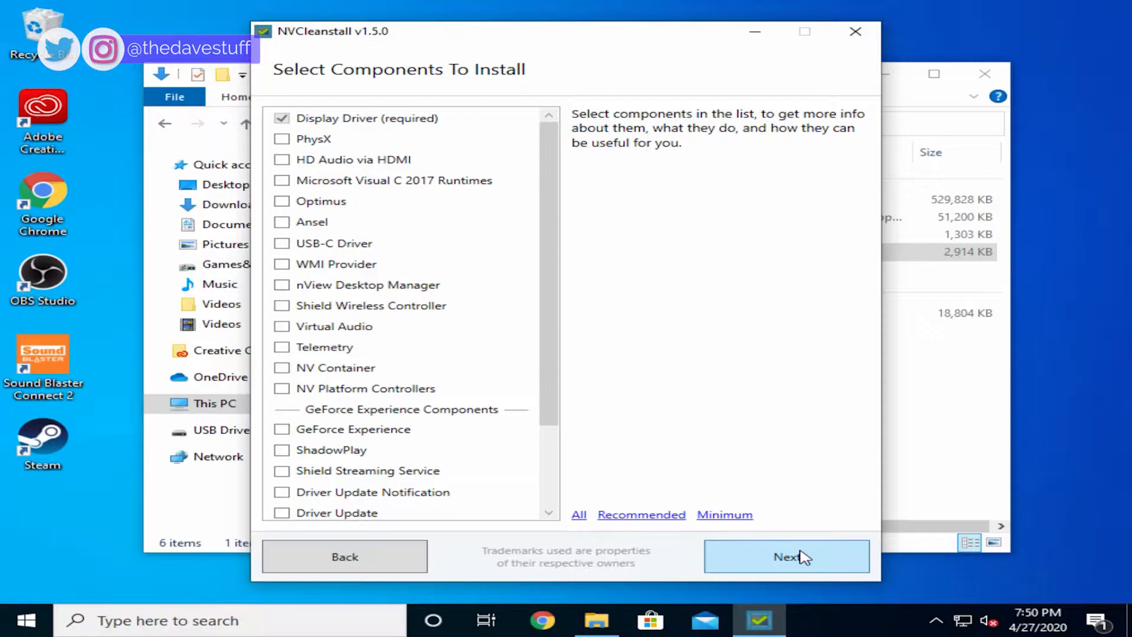
mouse_move(764, 506)
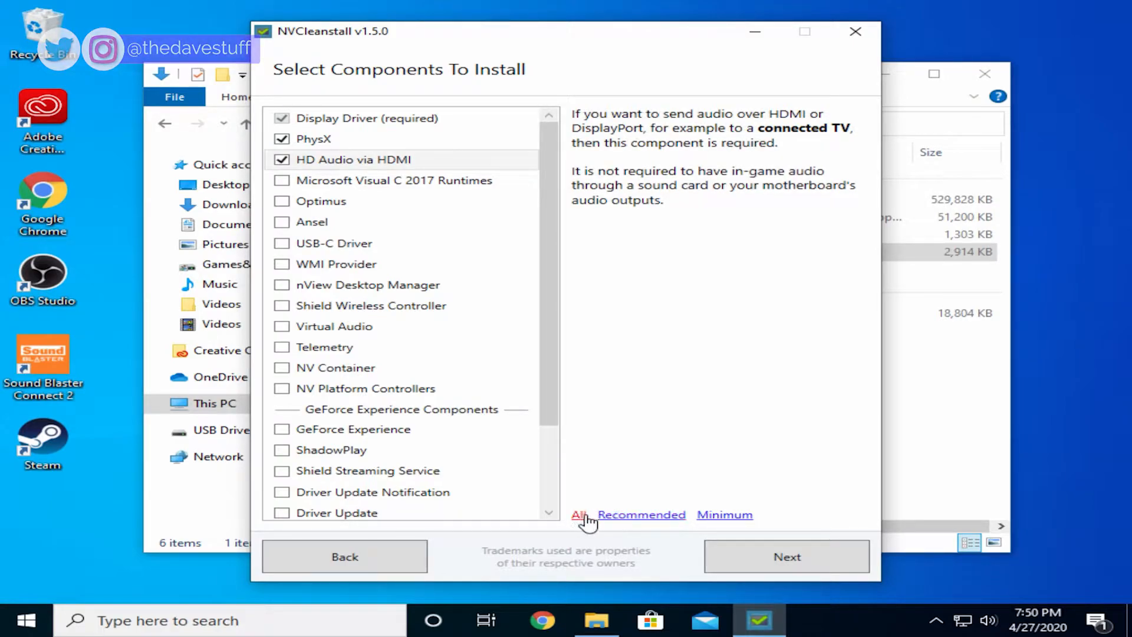
- Keep the recommended components plus the USB-C Driver, check GeForce Experience requirements, and continue to tweaks
click(578, 514)
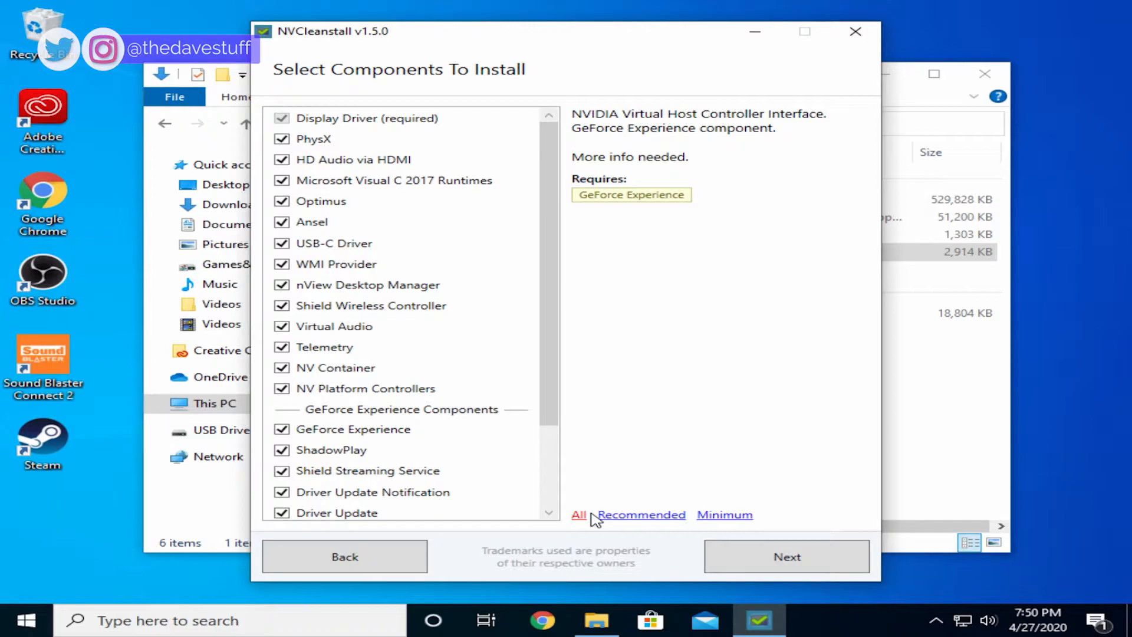
mouse_move(640, 515)
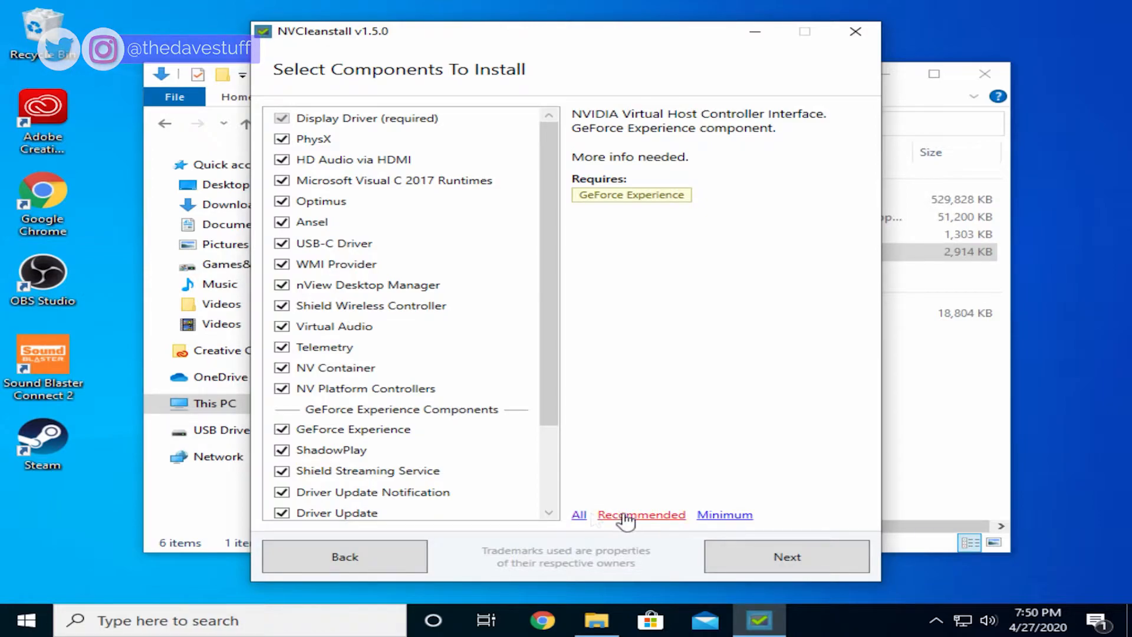
click(639, 515)
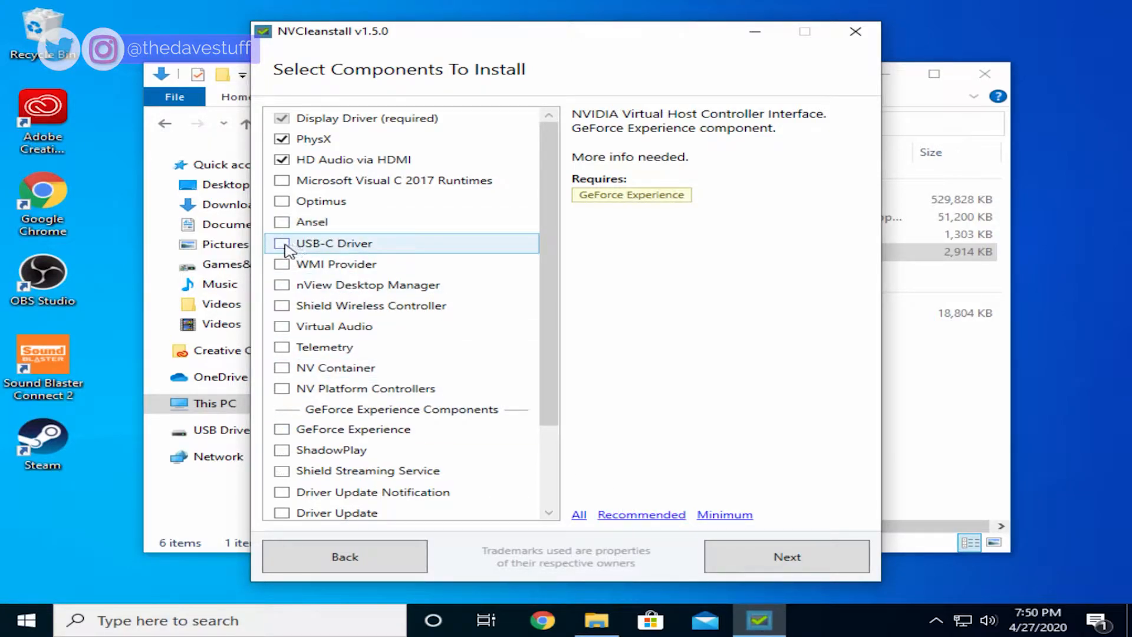
click(282, 243)
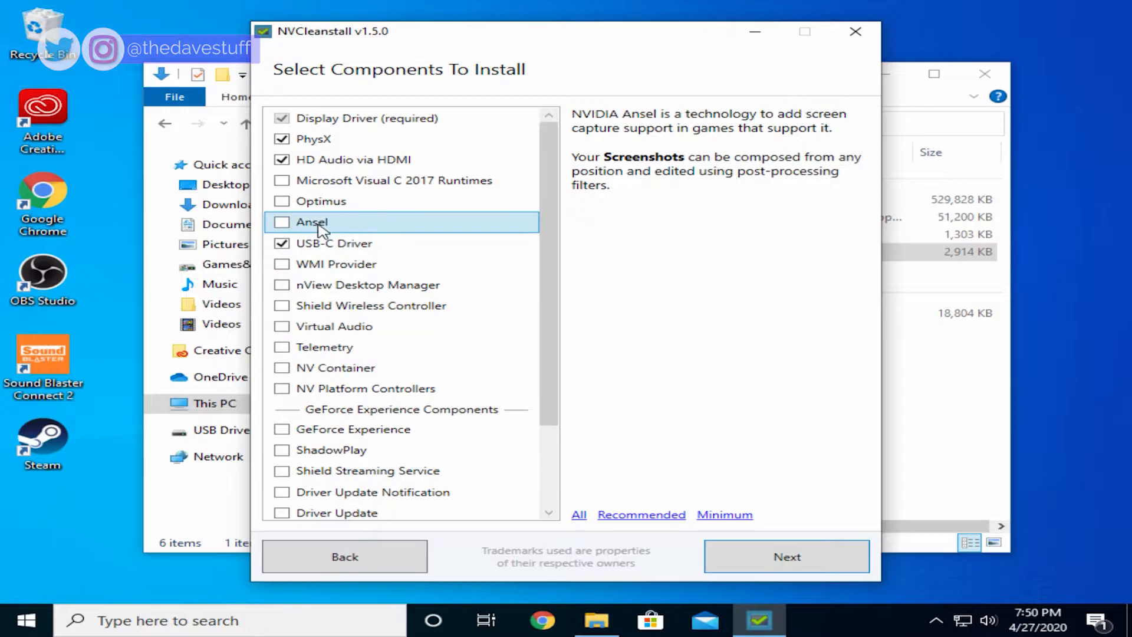
mouse_move(400, 368)
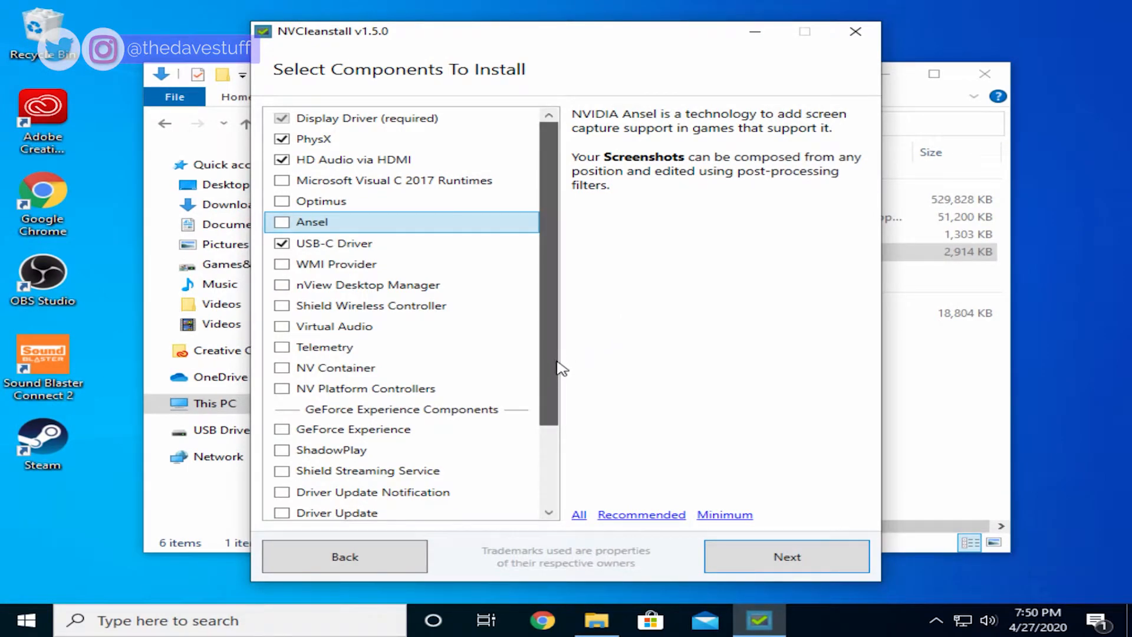
click(352, 429)
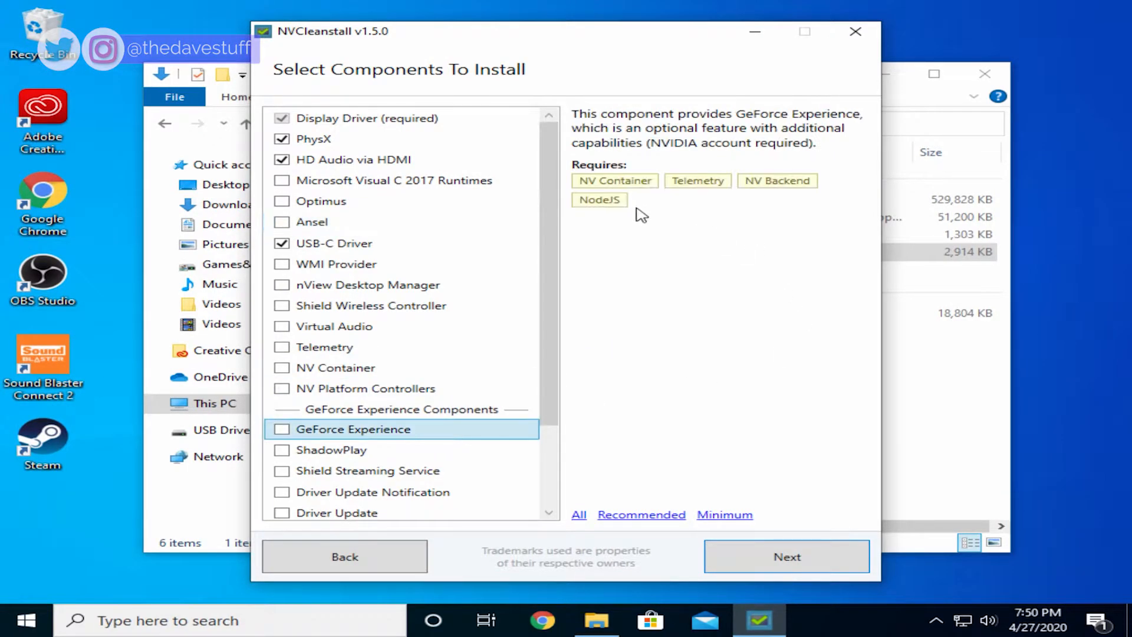
mouse_move(623, 219)
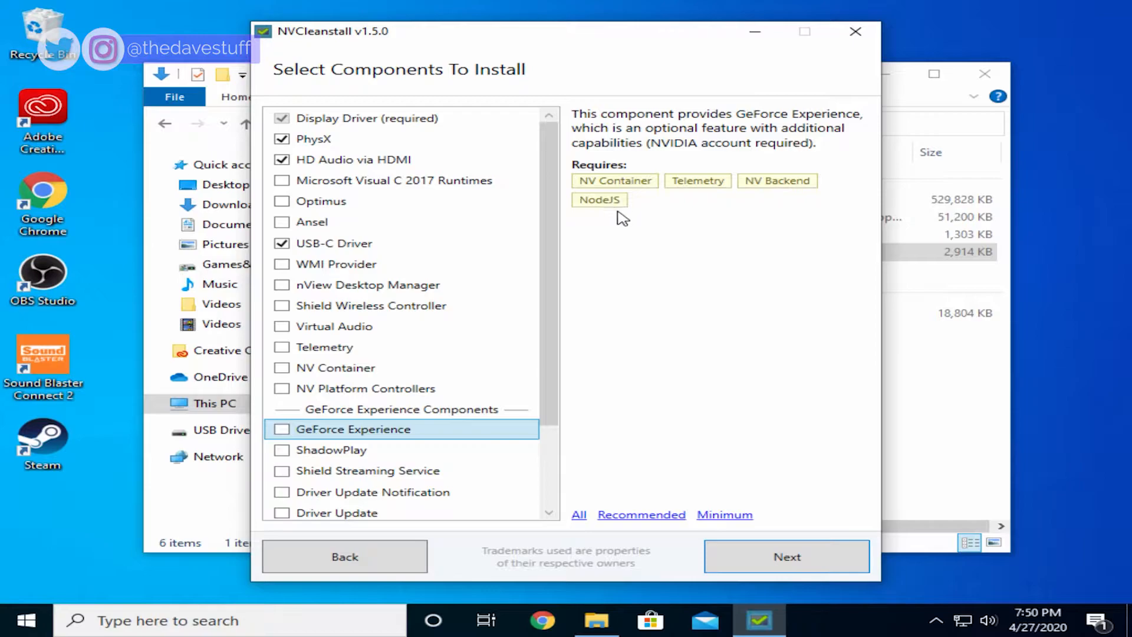
mouse_move(743, 361)
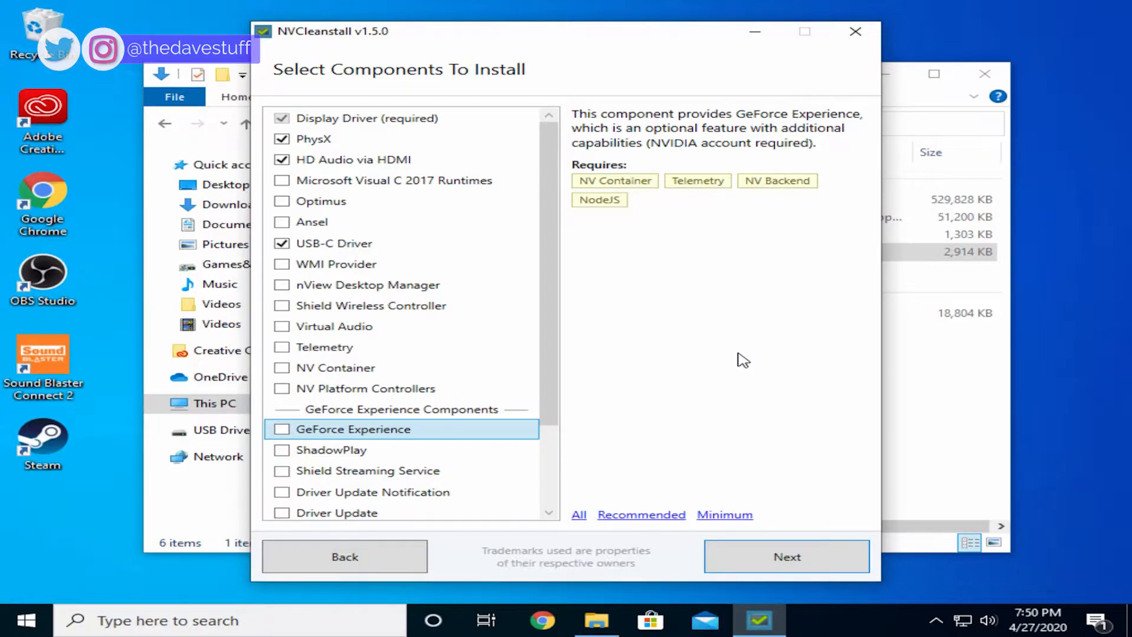
click(785, 556)
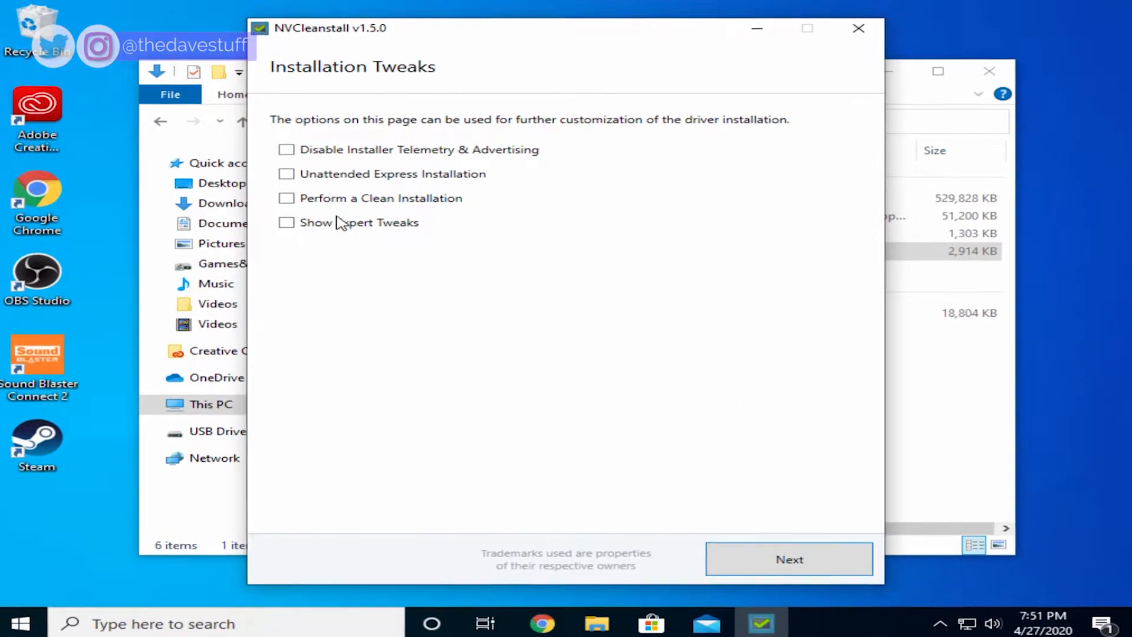
- Disable installer telemetry and HD Audio sleep timer, enable message signaled interrupts via expert tweaks, and continue
click(288, 151)
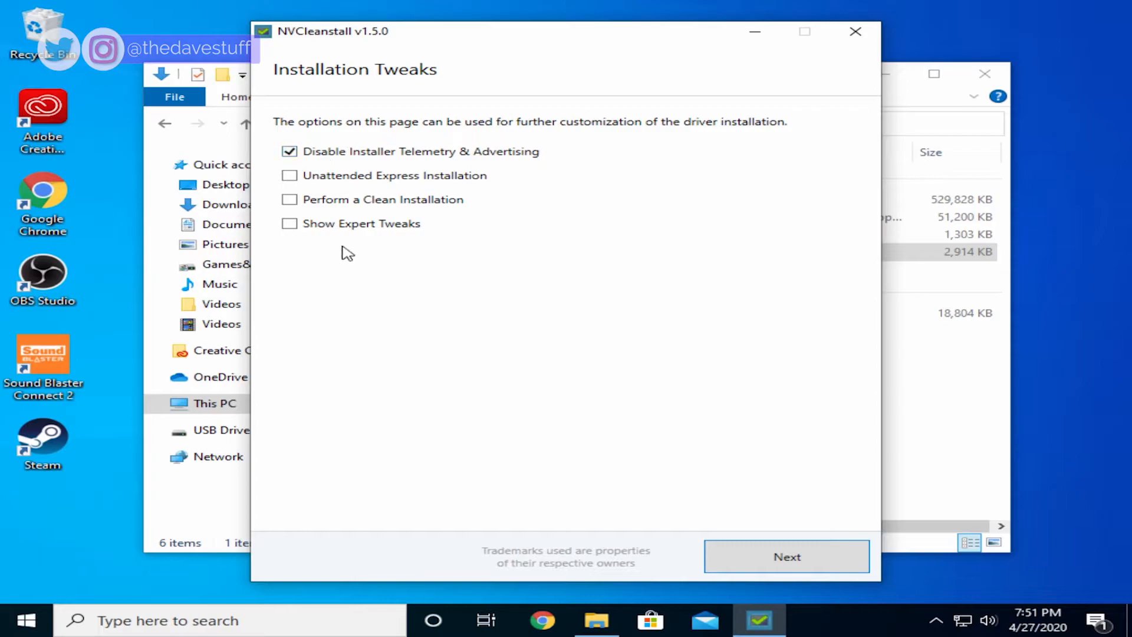
click(289, 223)
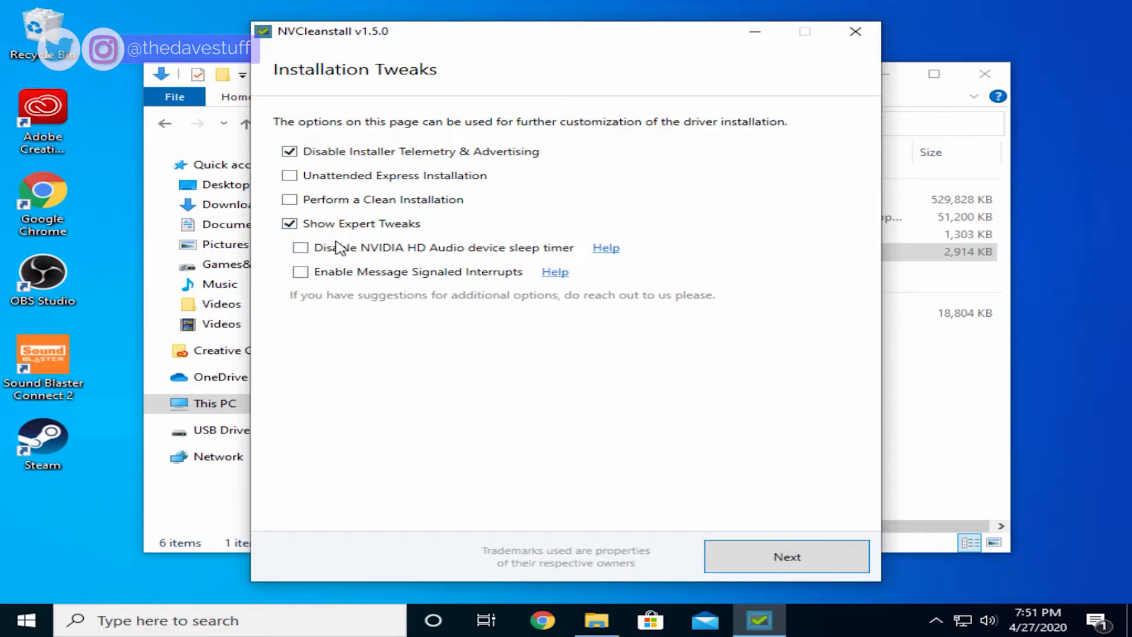
click(301, 247)
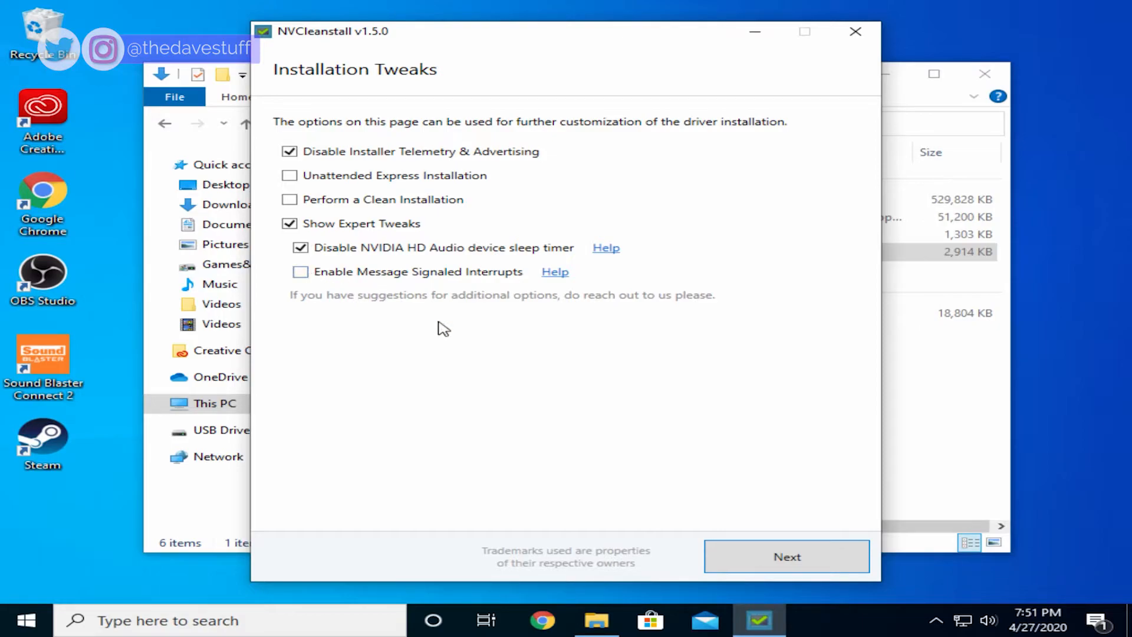
click(300, 271)
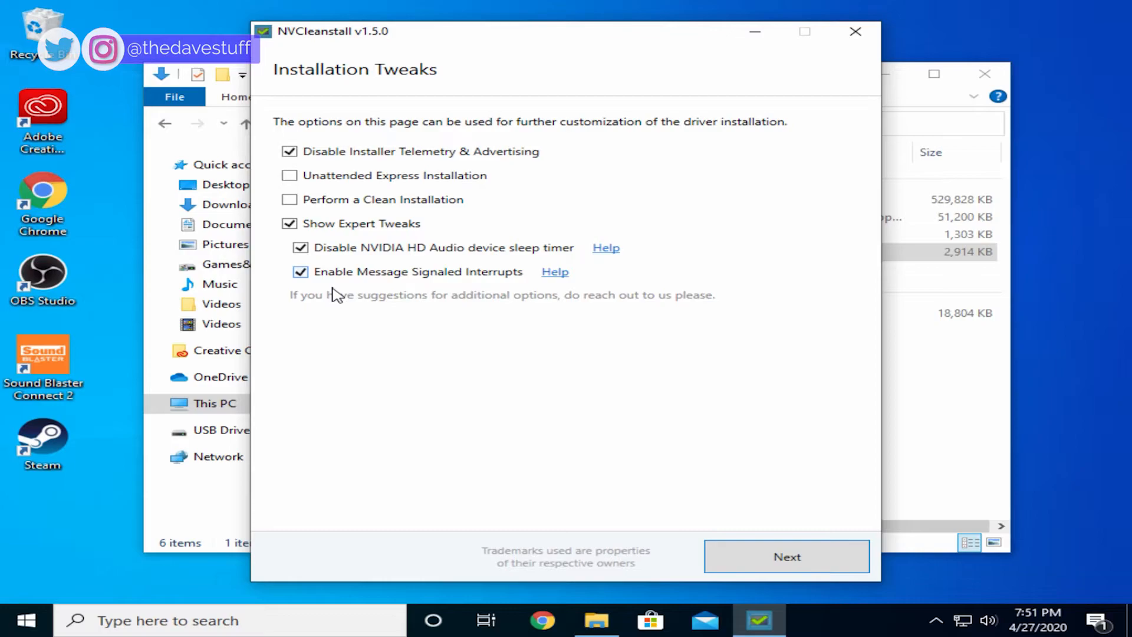
click(787, 555)
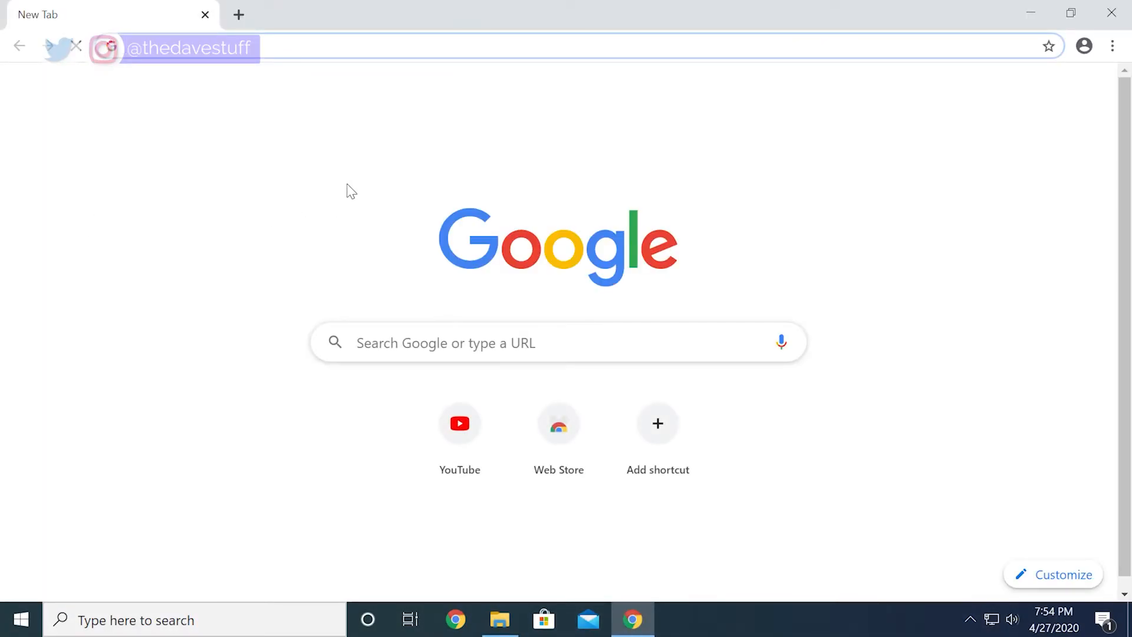
- Search Google for 'nvidia hotfix driver' and open the GeForce Hotfix Driver Version 445.98 result
text(nvidia hotfix driver)
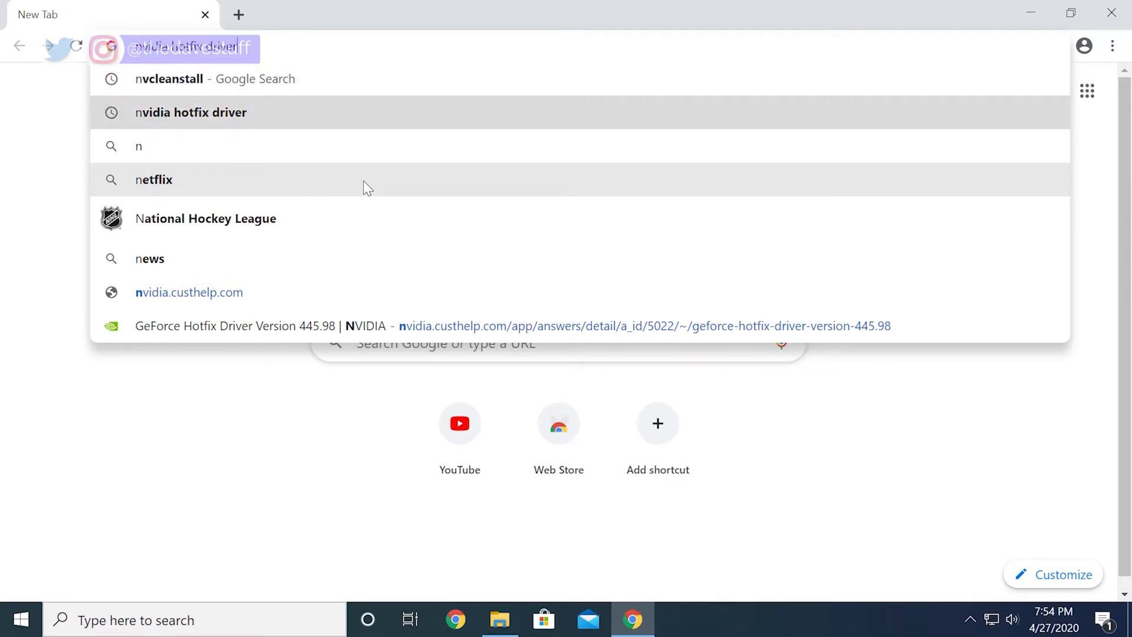
click(191, 112)
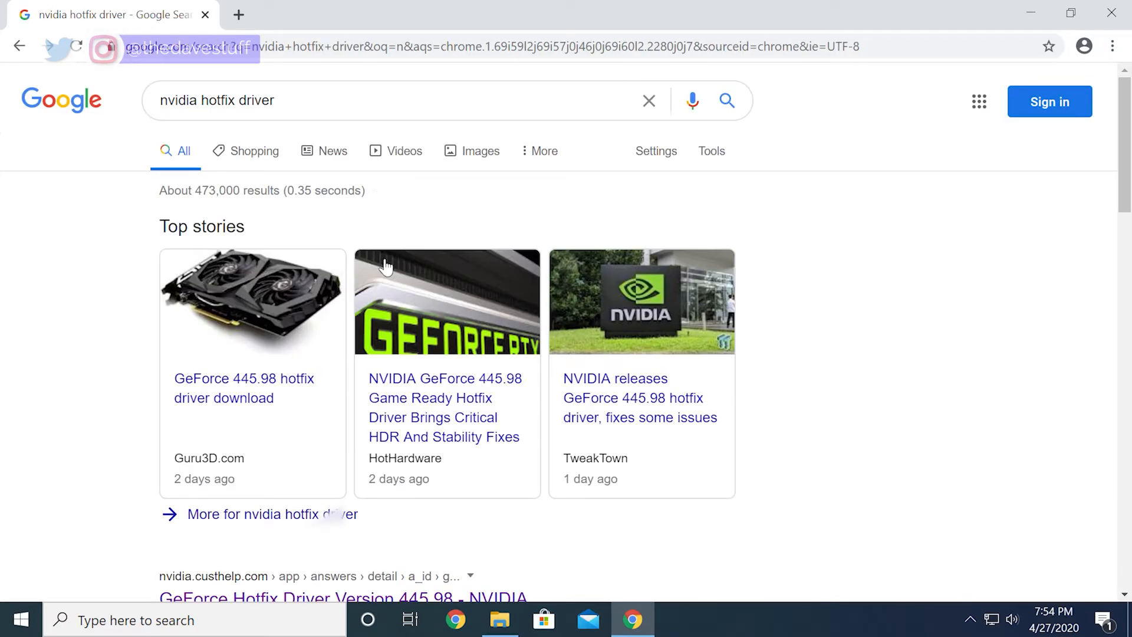
scroll(down, 3)
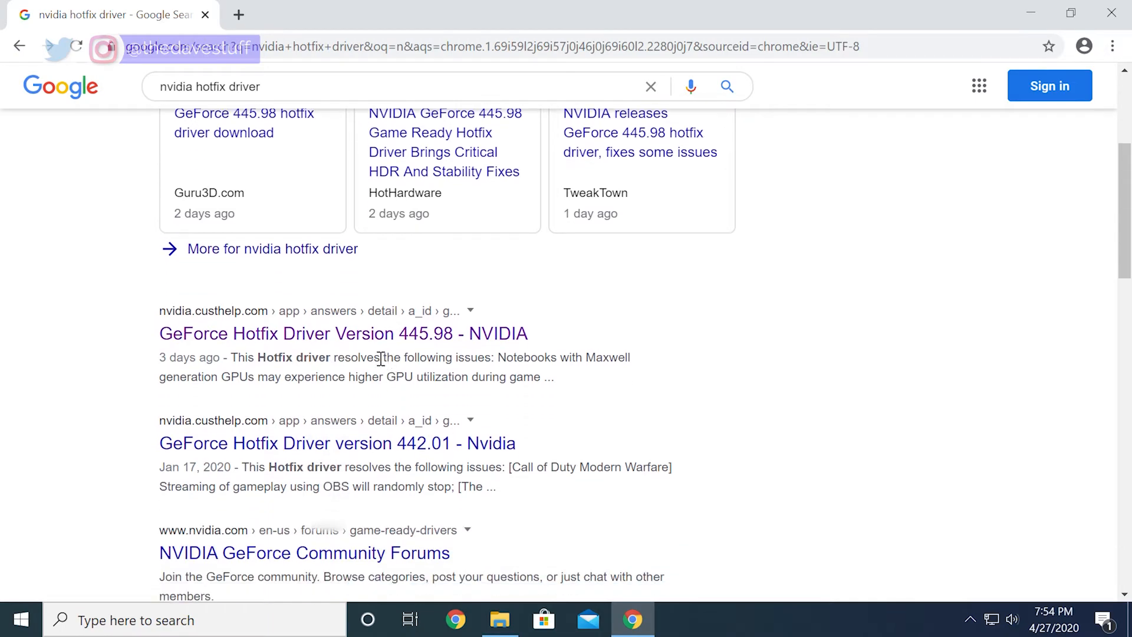
click(343, 333)
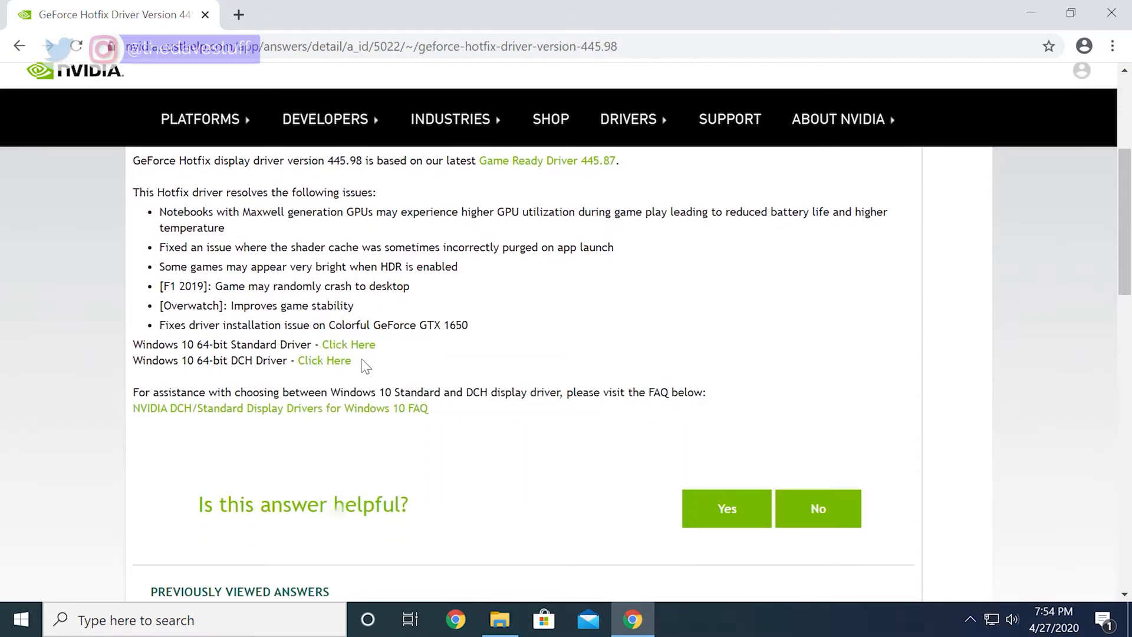
- Review the 445.98 fixed-issues list and download the Windows 10 64-bit Standard driver
scroll(up, 3)
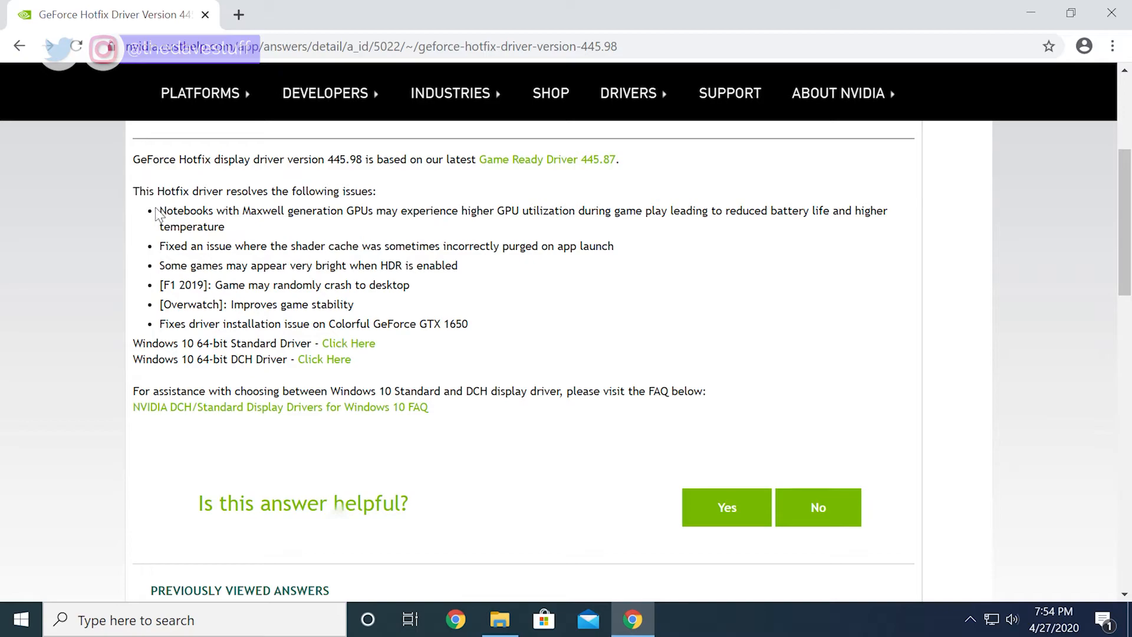
mouse_move(322, 204)
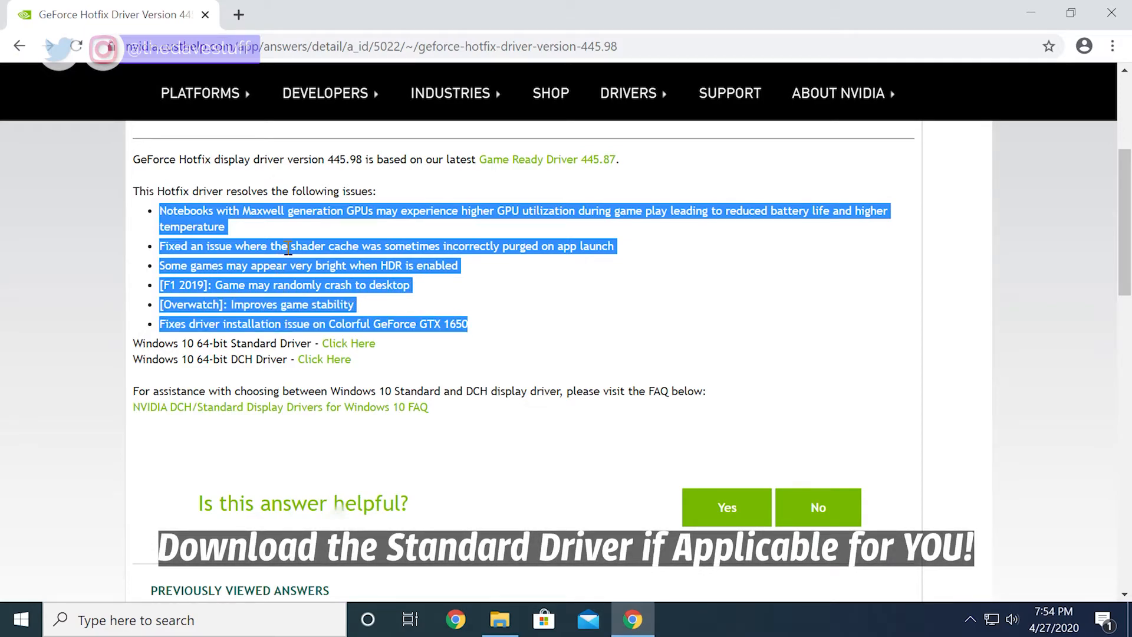
click(510, 282)
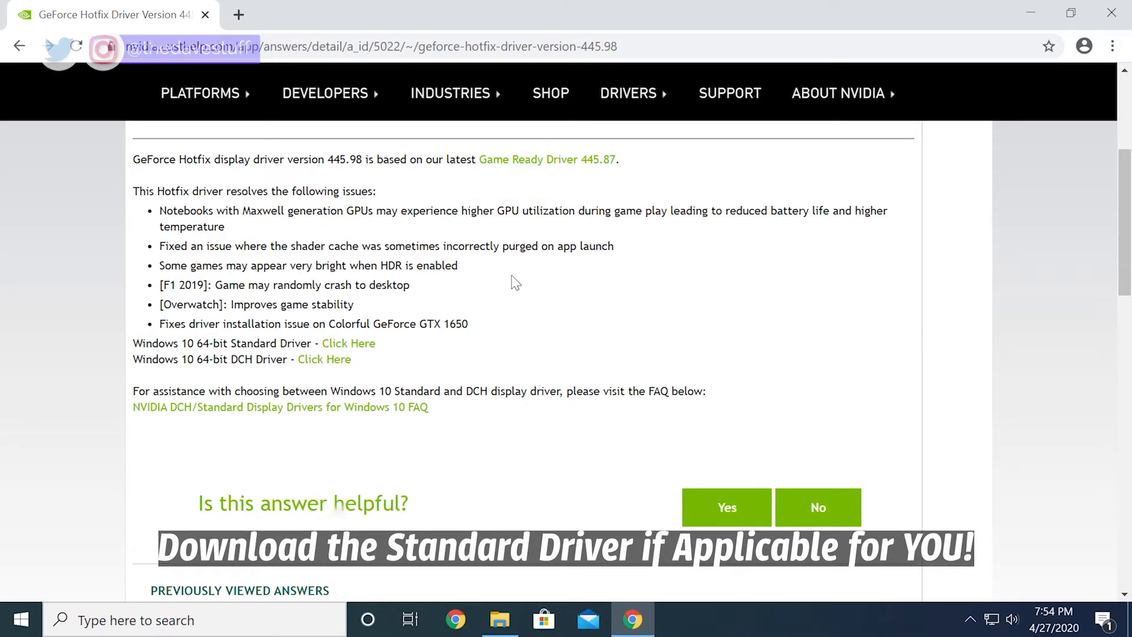
click(500, 619)
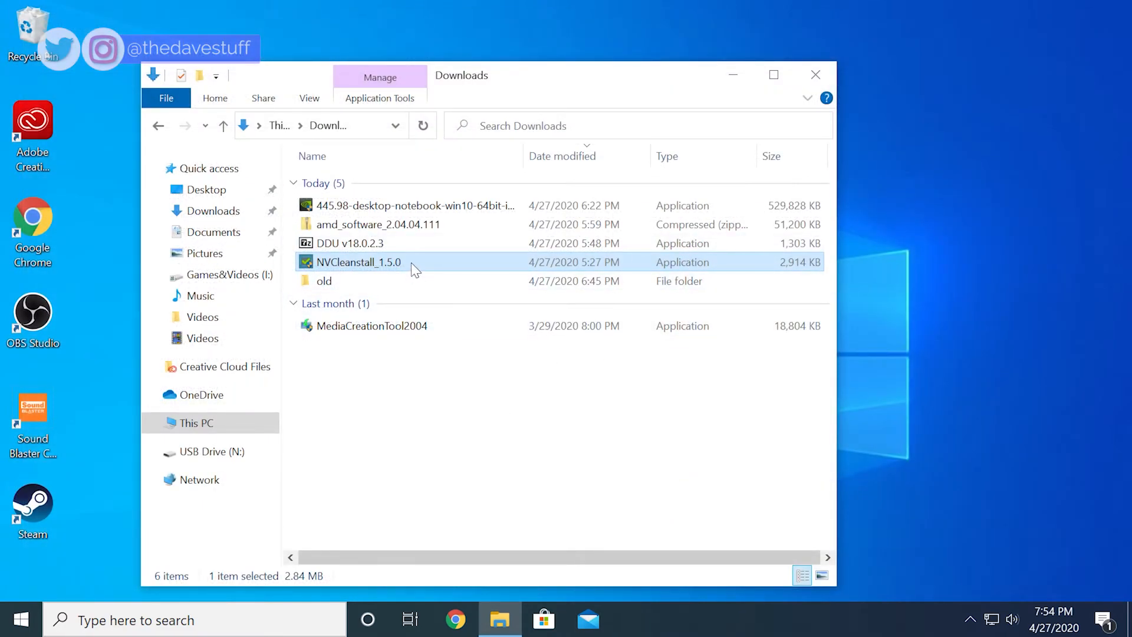
- Relaunch NVCleanstall as administrator and choose to select a driver version manually
double_click(353, 262)
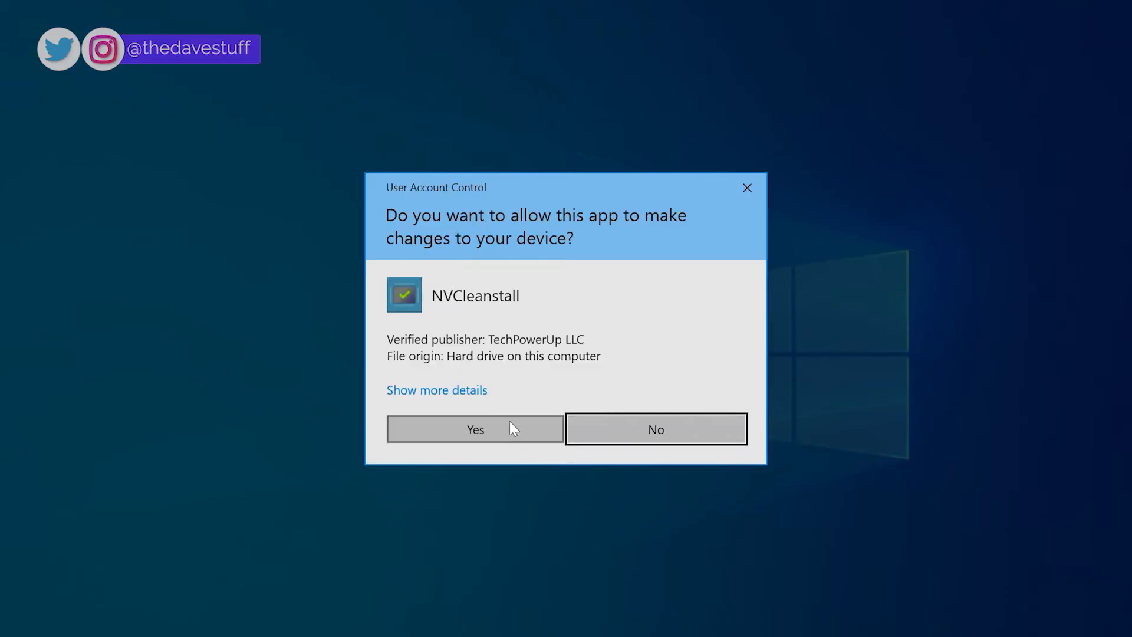
click(475, 429)
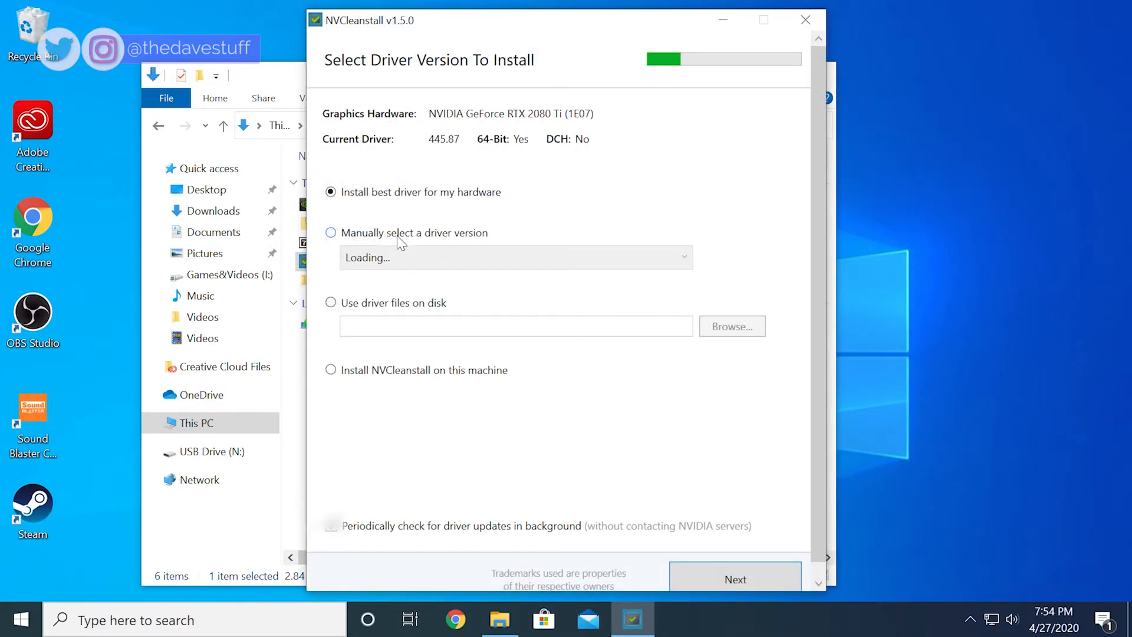
click(331, 233)
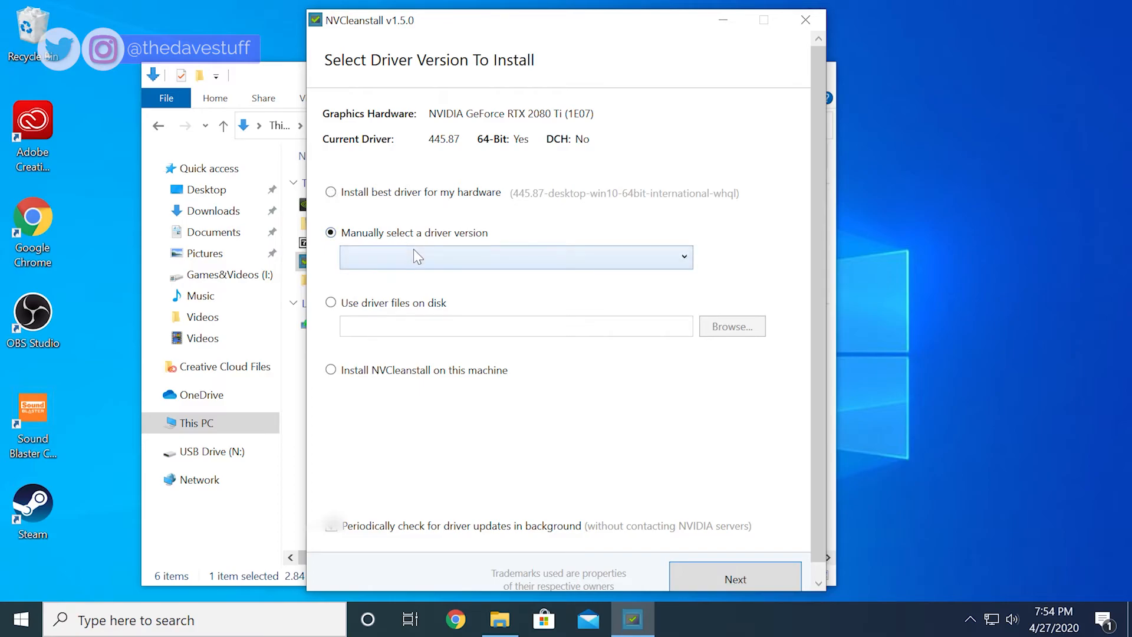
click(515, 256)
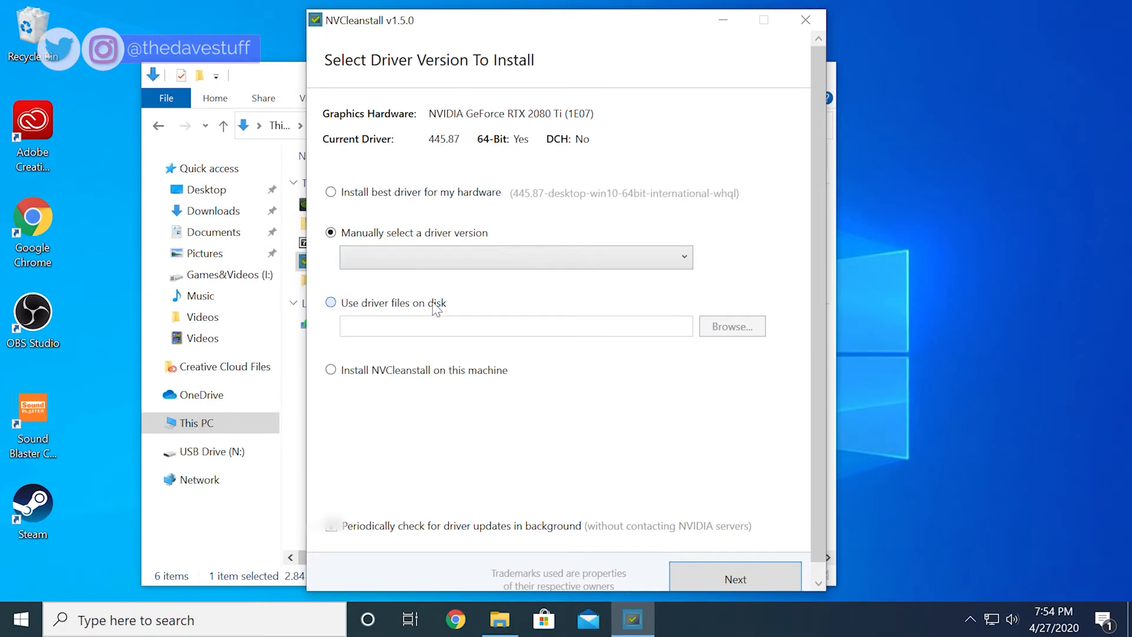
- Use the downloaded 445.98 hotfix .exe from Downloads as the driver source and continue with recommended components
click(731, 326)
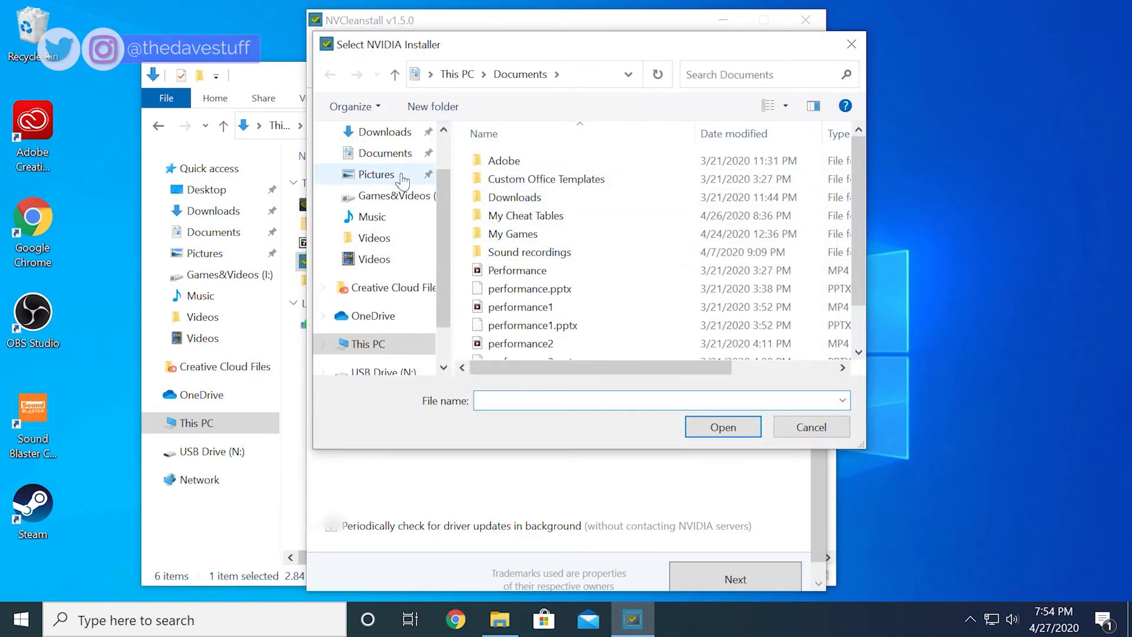
click(385, 131)
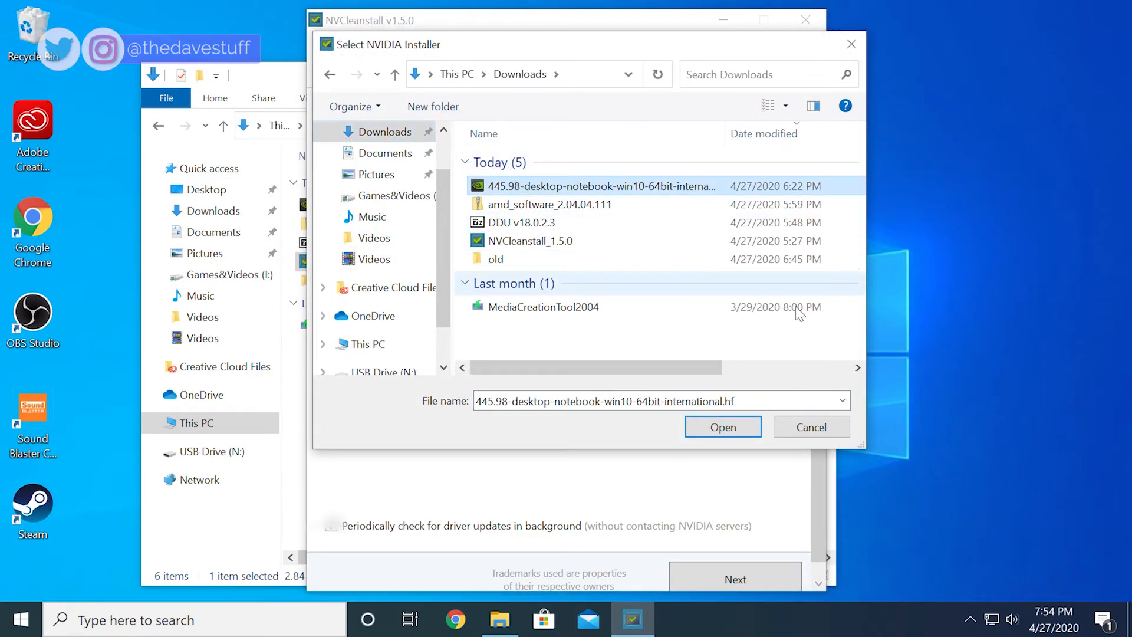
click(722, 427)
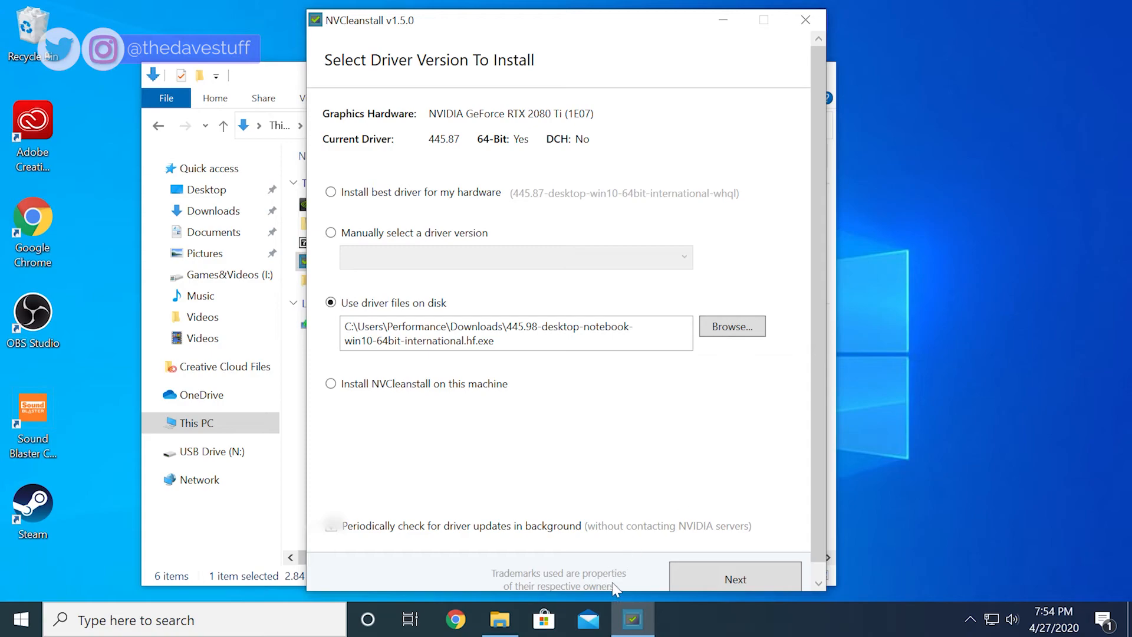
click(735, 578)
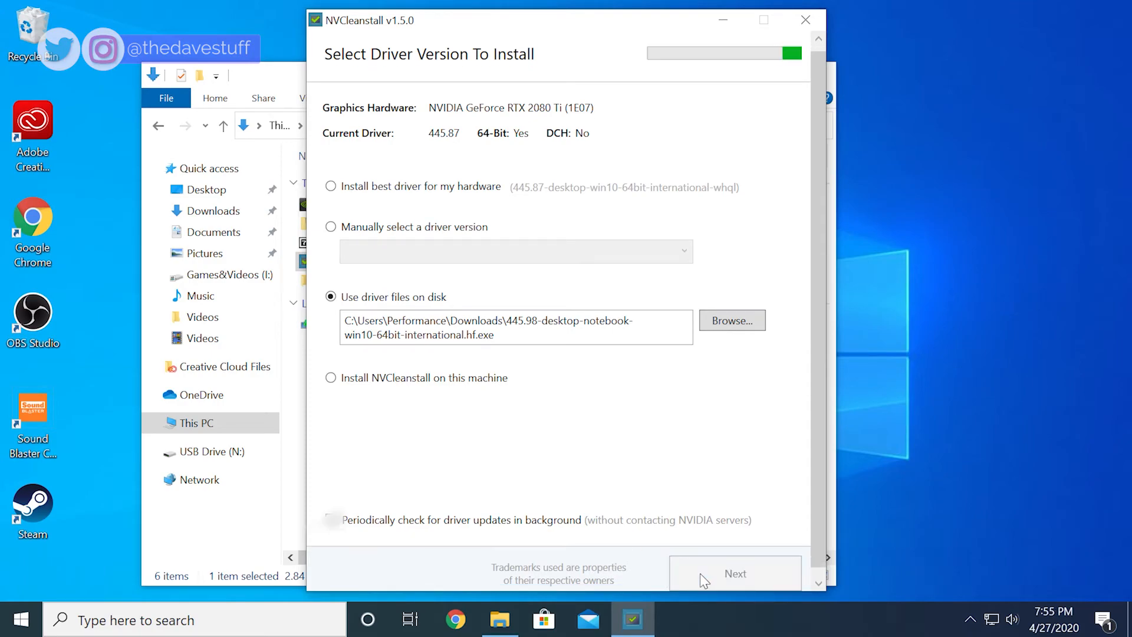
click(735, 573)
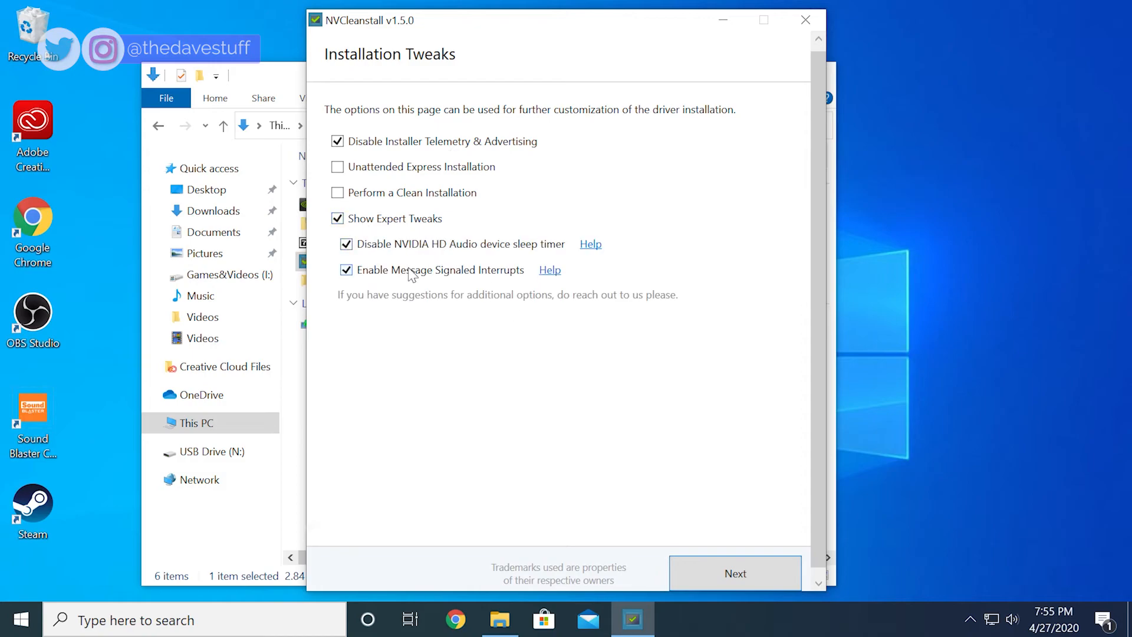
- Proceed with telemetry disabled and MSI enabled to build and launch the 445.98 installer
click(733, 574)
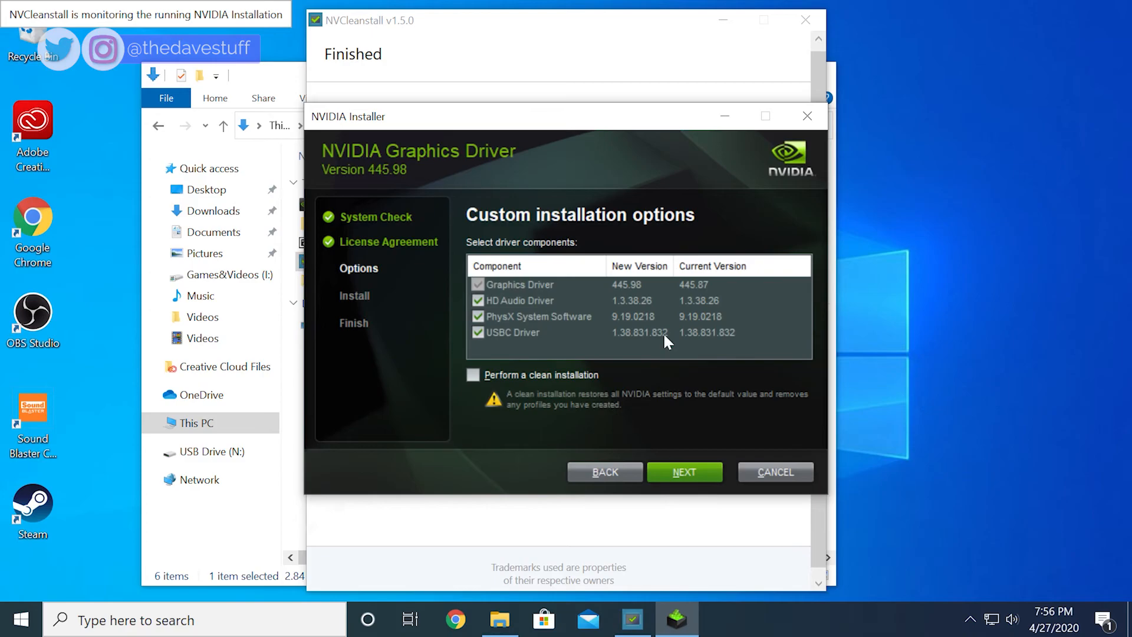
- Start installing the 445.98 driver with all four components, no clean installation
click(683, 471)
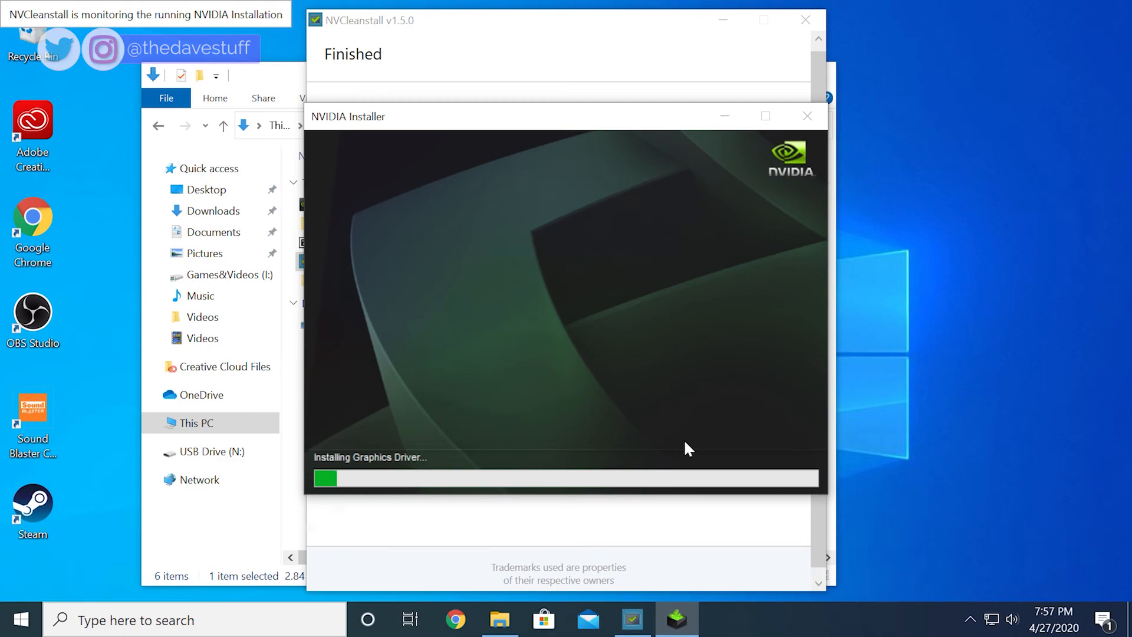
mouse_move(571, 325)
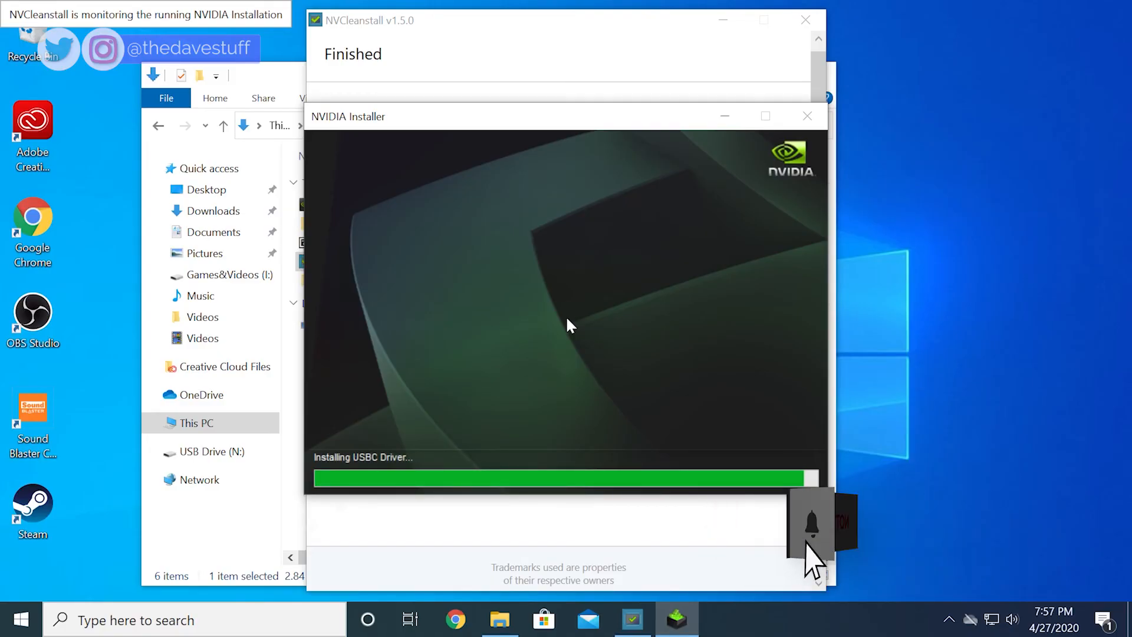